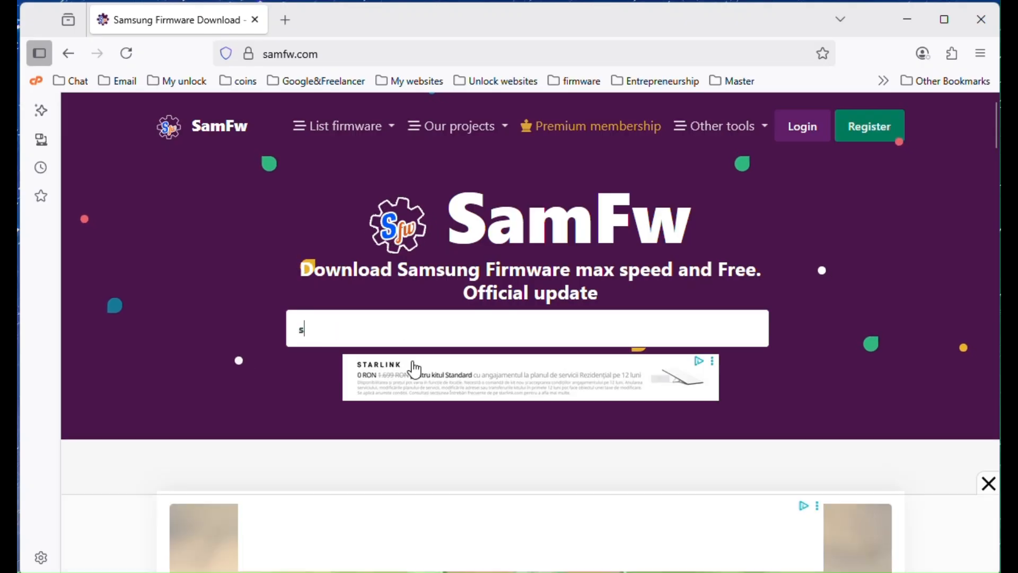
# Step: Search 's25', choose SM-S936U Galaxy S25+ 5G, and open the CCT S936USQS5AYE7 firmware
pyautogui.write('25')
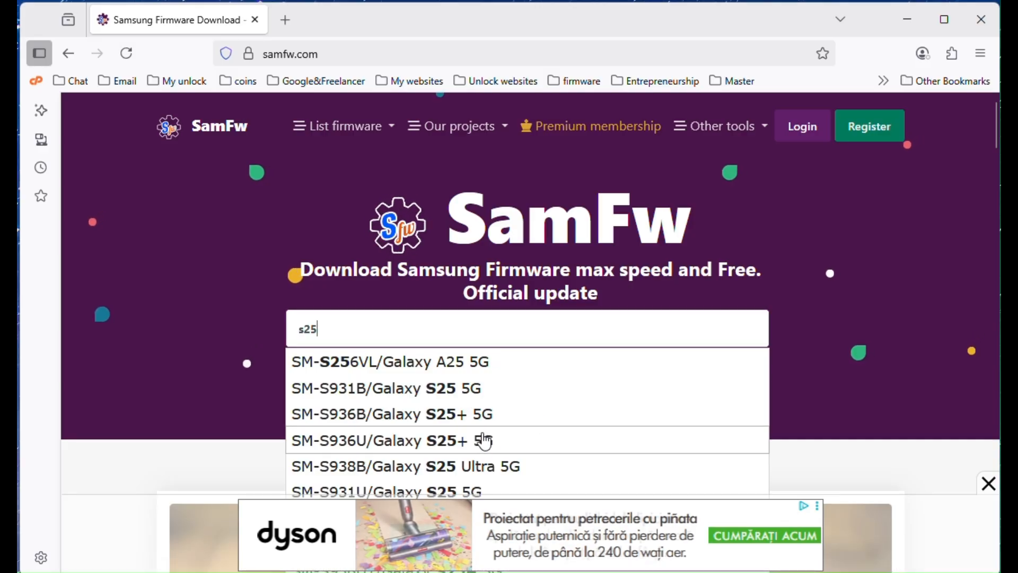
pyautogui.click(383, 441)
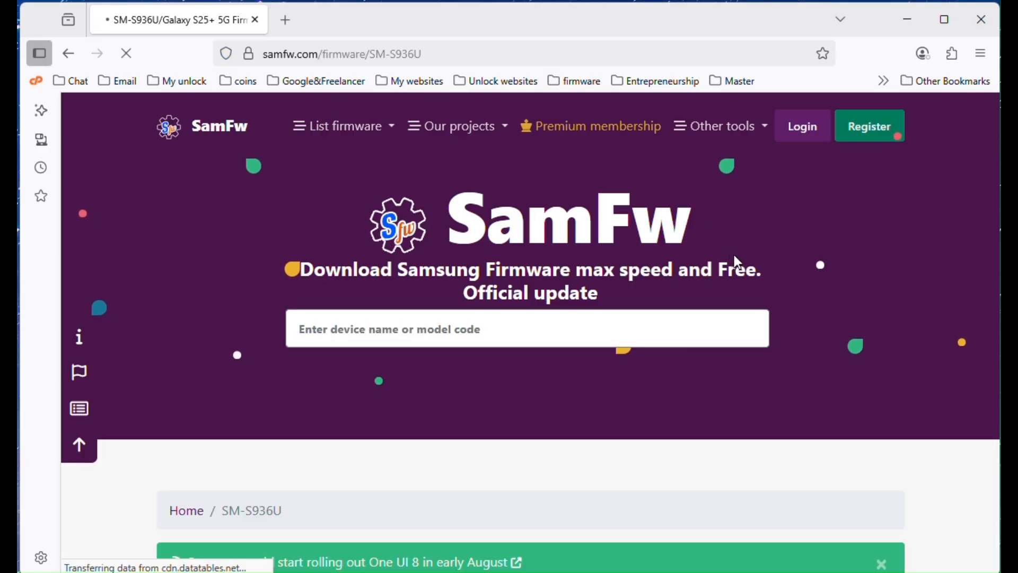
pyautogui.scroll(-3)
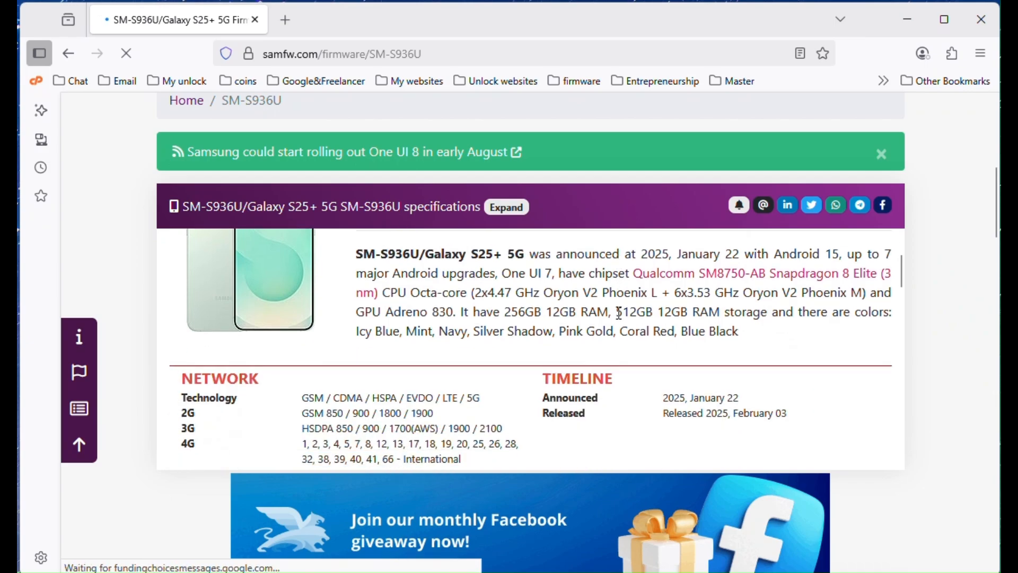
pyautogui.scroll(-3)
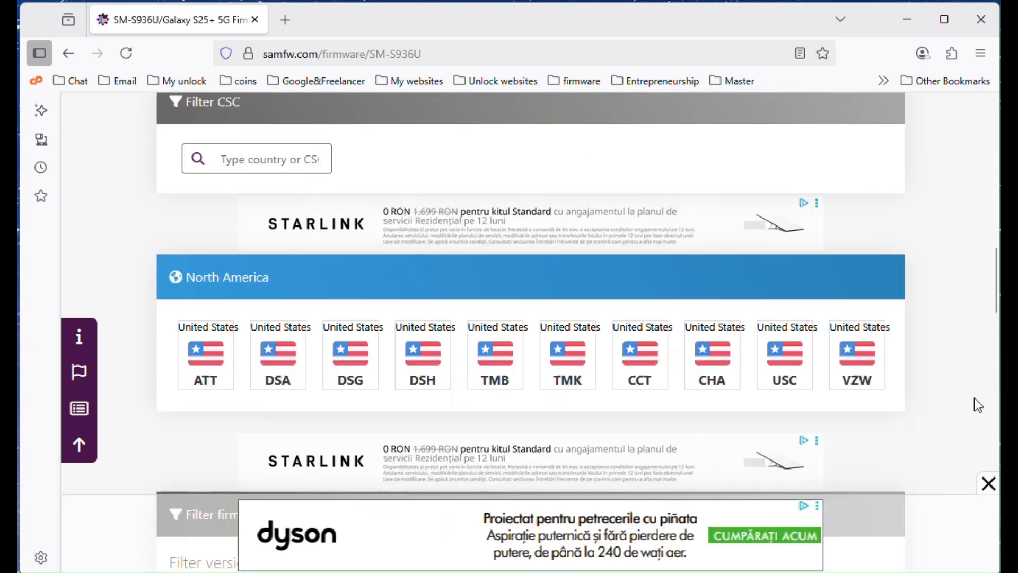
pyautogui.scroll(-3)
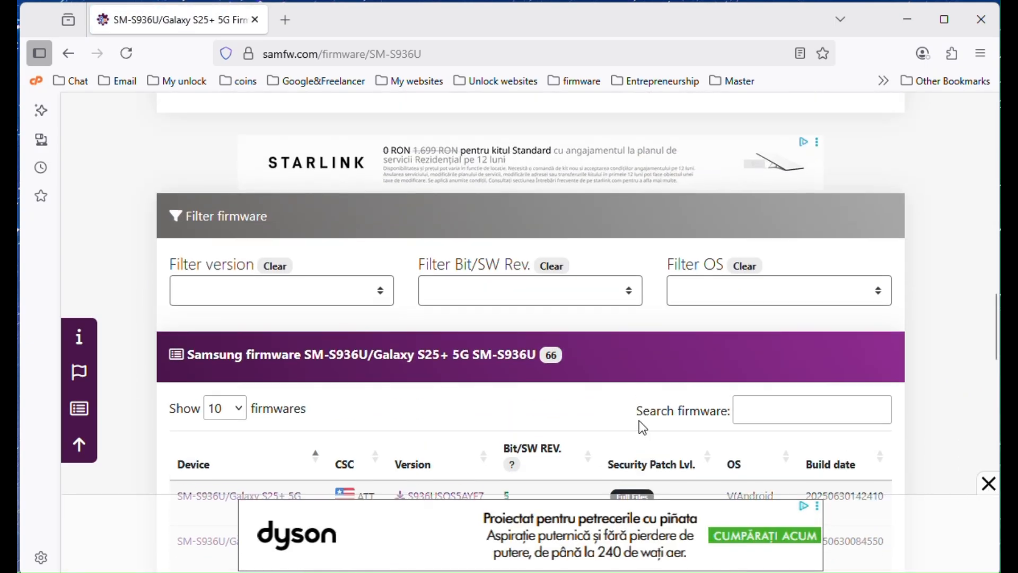
pyautogui.scroll(-3)
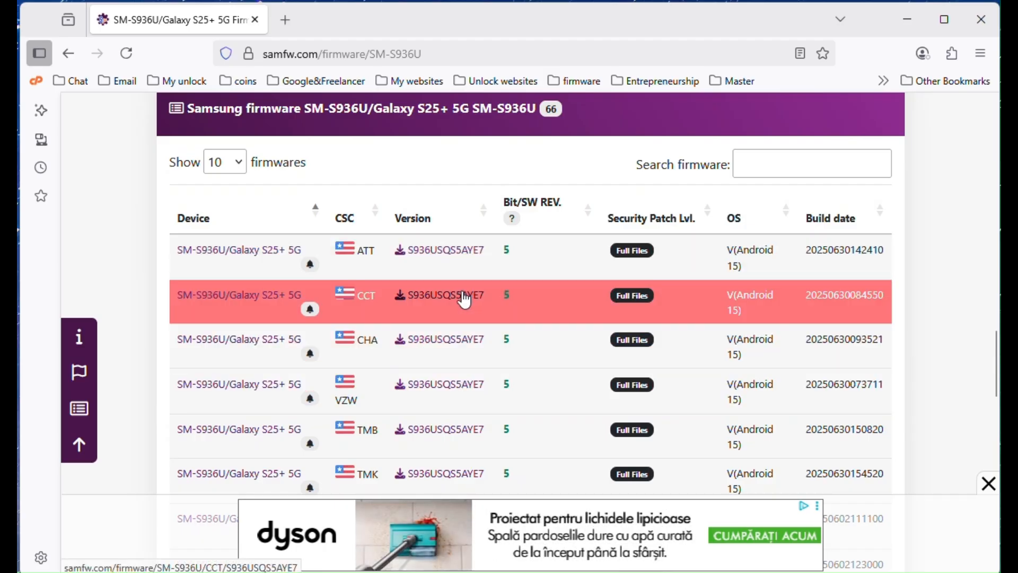
pyautogui.moveTo(445, 295)
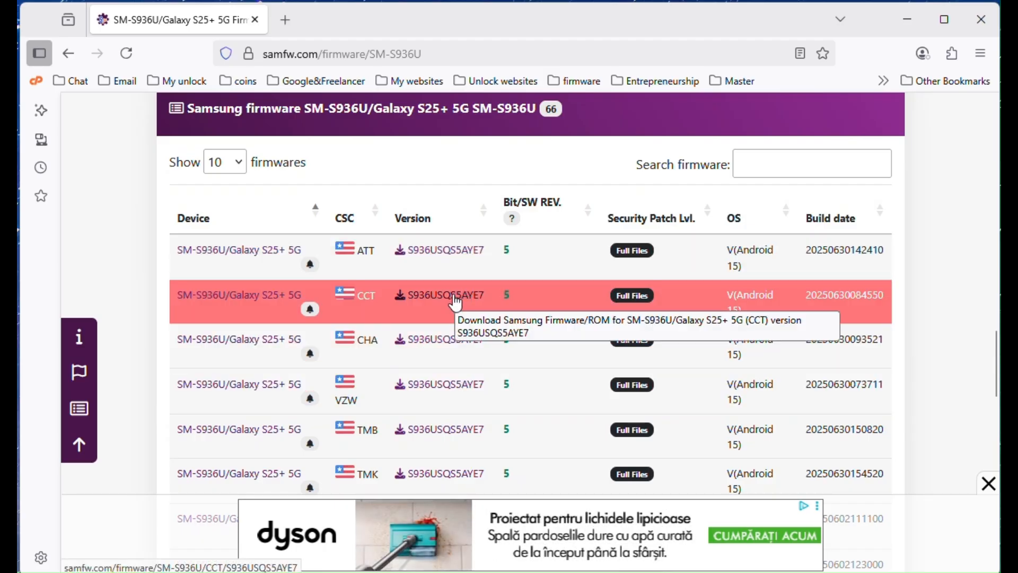
pyautogui.click(439, 295)
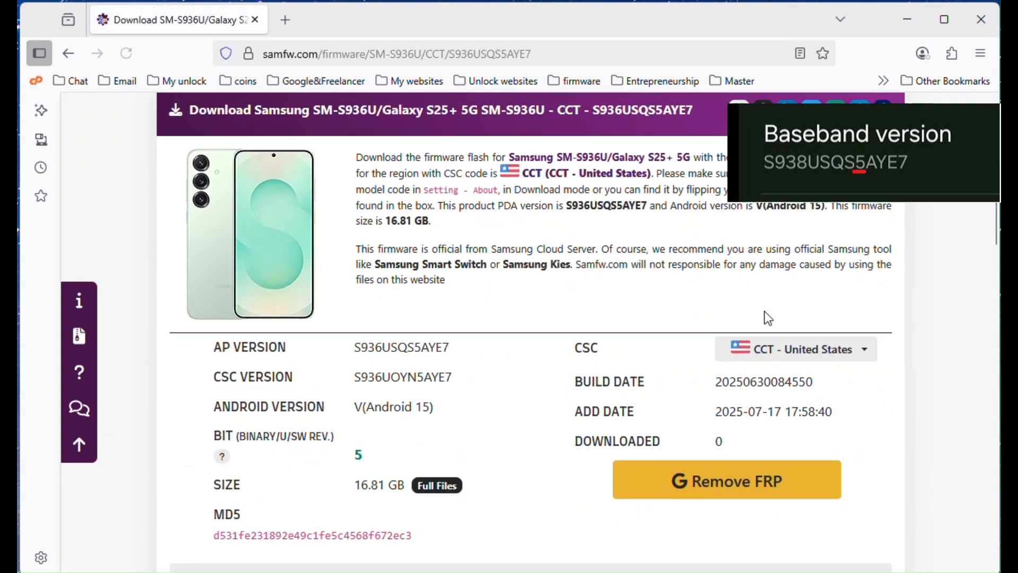
# Step: Download the Odin3 v3.14.4 zip archive into the S25 flash folder
pyautogui.scroll(-3)
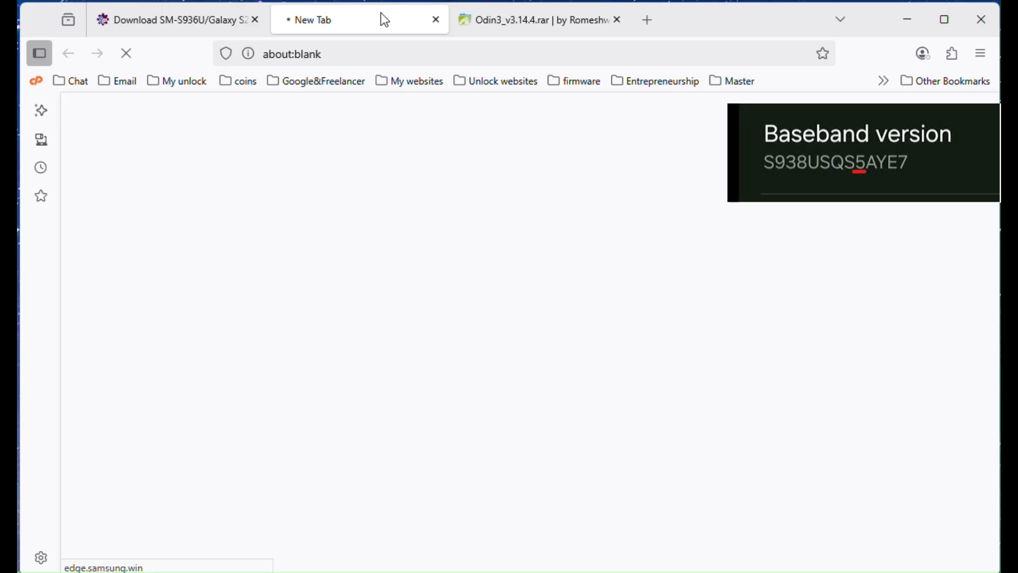
pyautogui.click(436, 20)
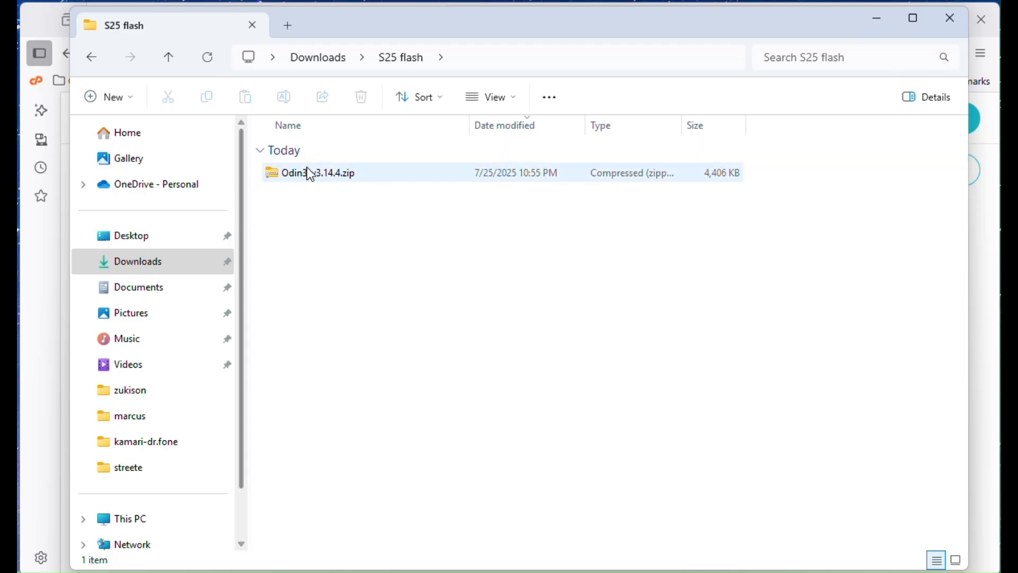
# Step: Extract Odin3_v3.14.4.zip and open the resulting Odin3_v3.14.4 folder
pyautogui.rightClick(318, 172)
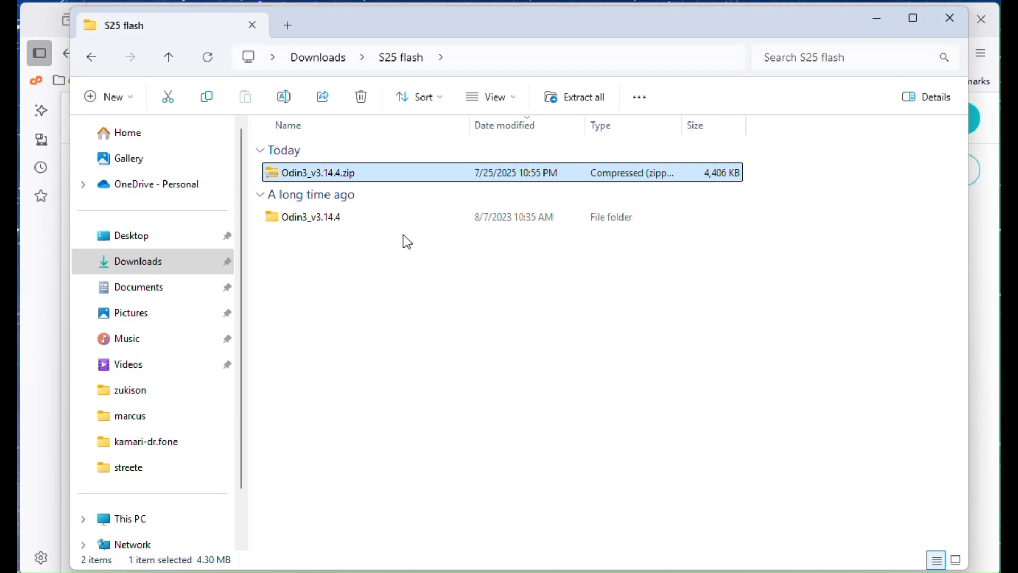
pyautogui.doubleClick(311, 217)
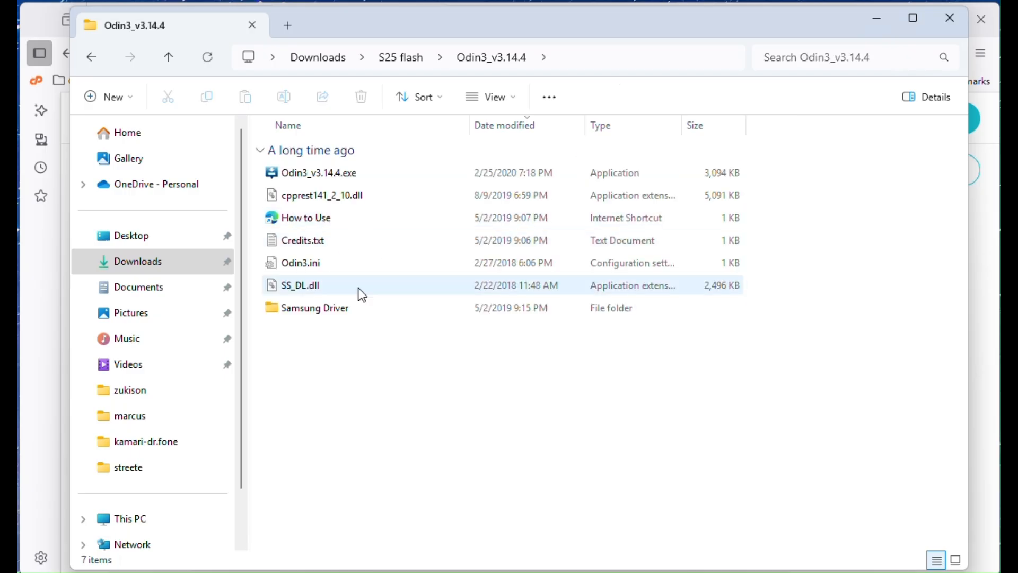
pyautogui.rightClick(319, 172)
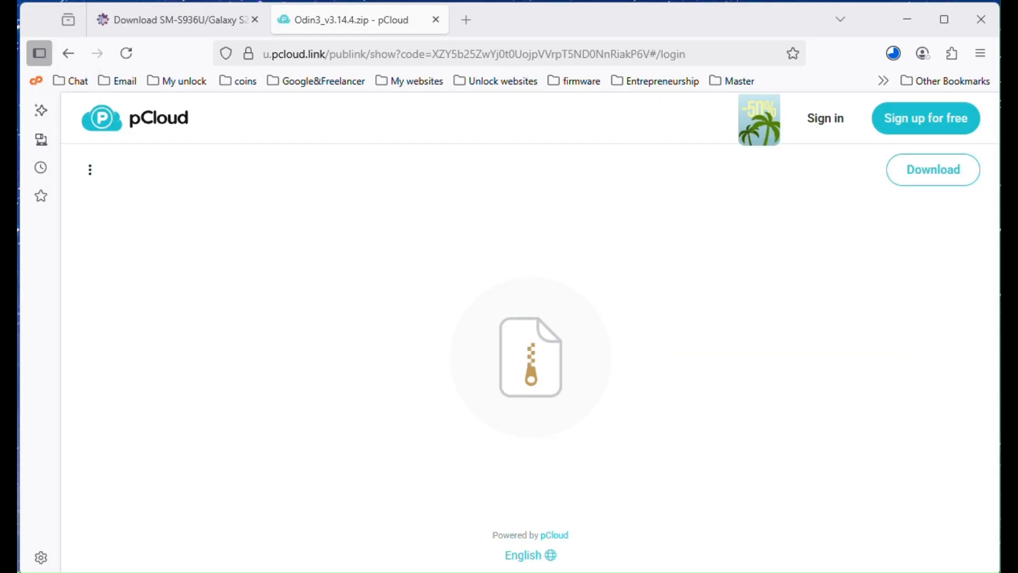
pyautogui.moveTo(918, 501)
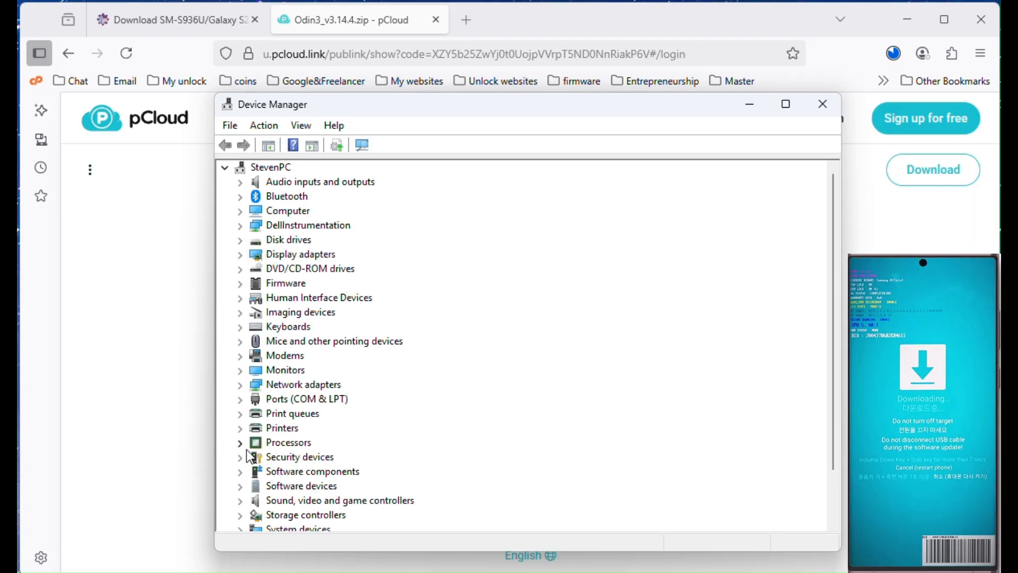
# Step: Expand Modems and select SAMSUNG Mobile USB Modem #2
pyautogui.click(240, 355)
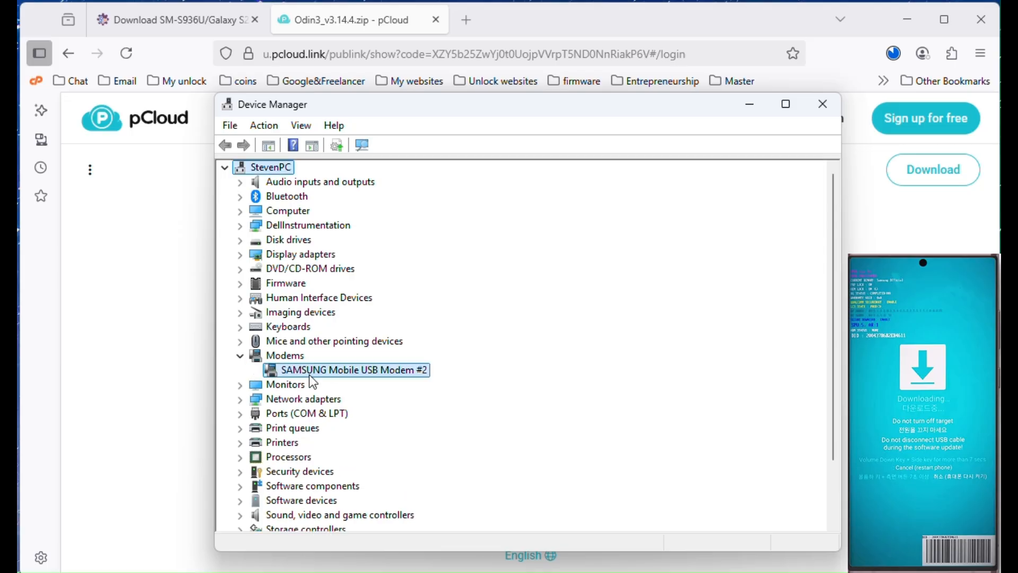
pyautogui.click(355, 369)
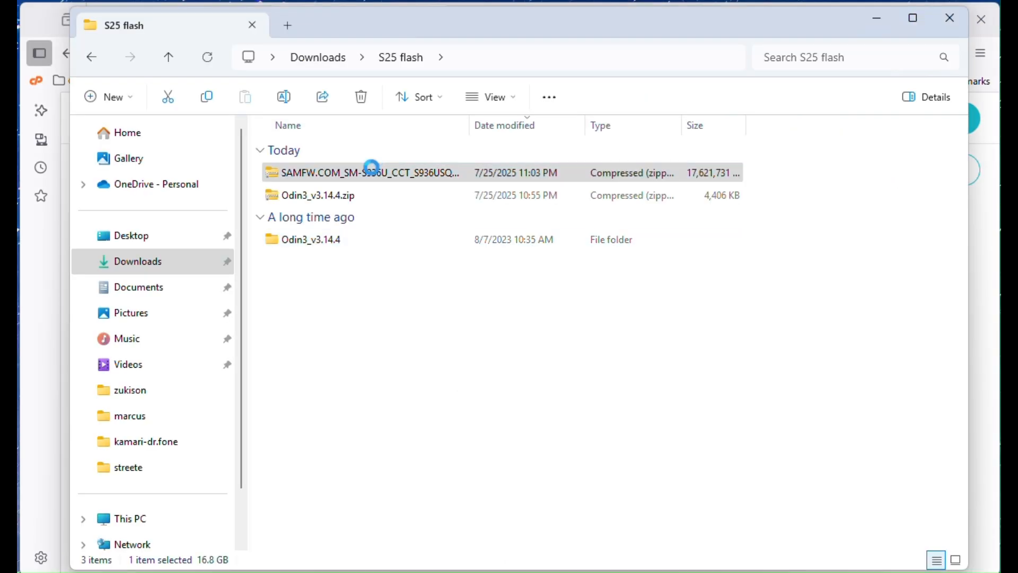
# Step: Extract the SAMFW.COM firmware zip to its own folder and open CSC_OYN with 7-Zip
pyautogui.rightClick(370, 172)
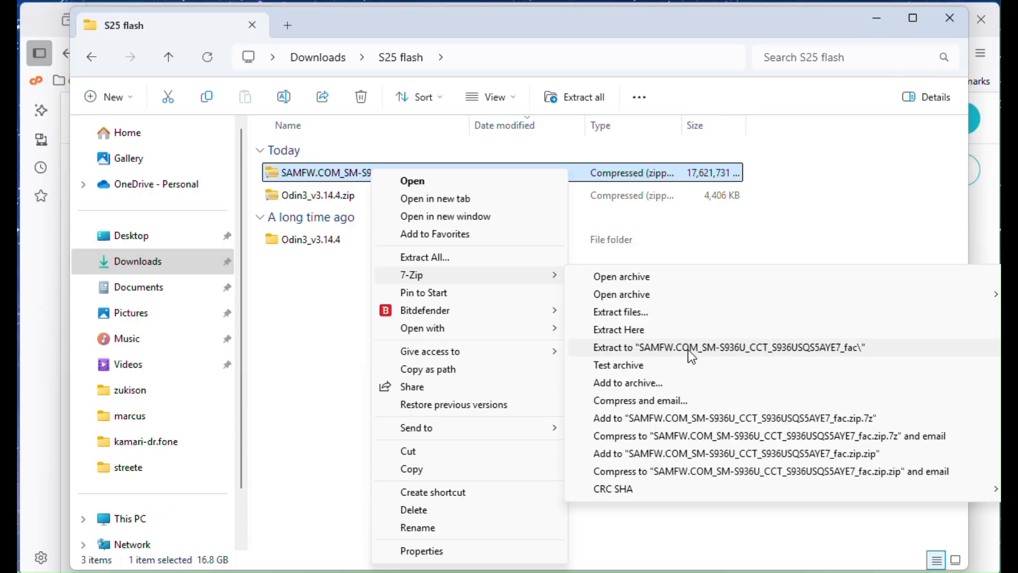
pyautogui.click(726, 347)
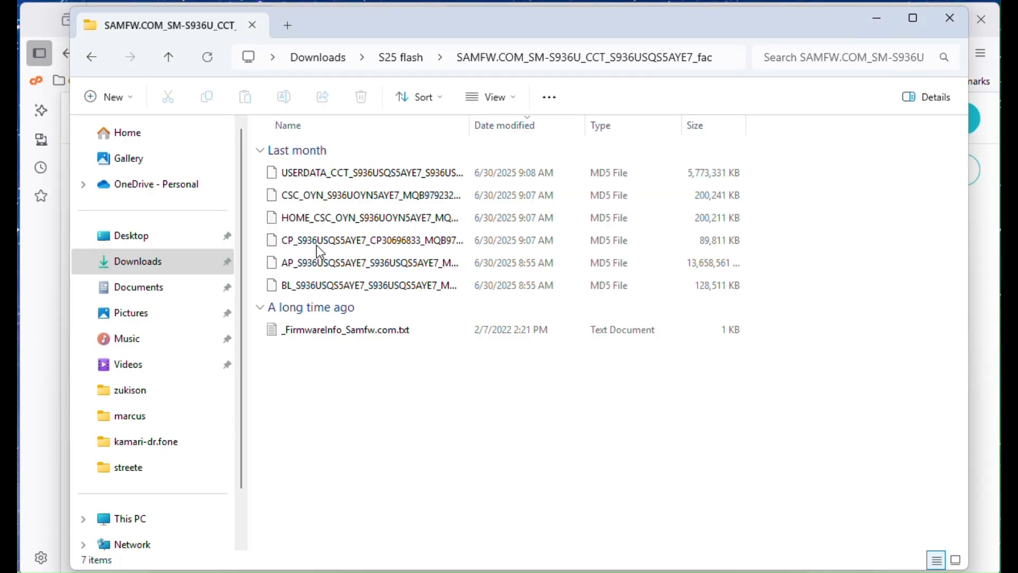
pyautogui.click(370, 172)
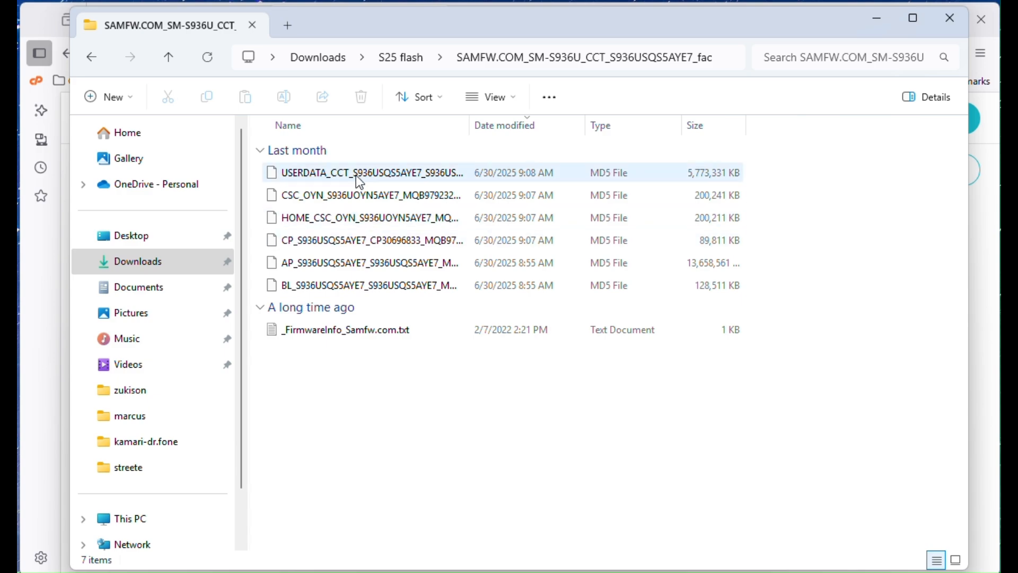
pyautogui.rightClick(362, 195)
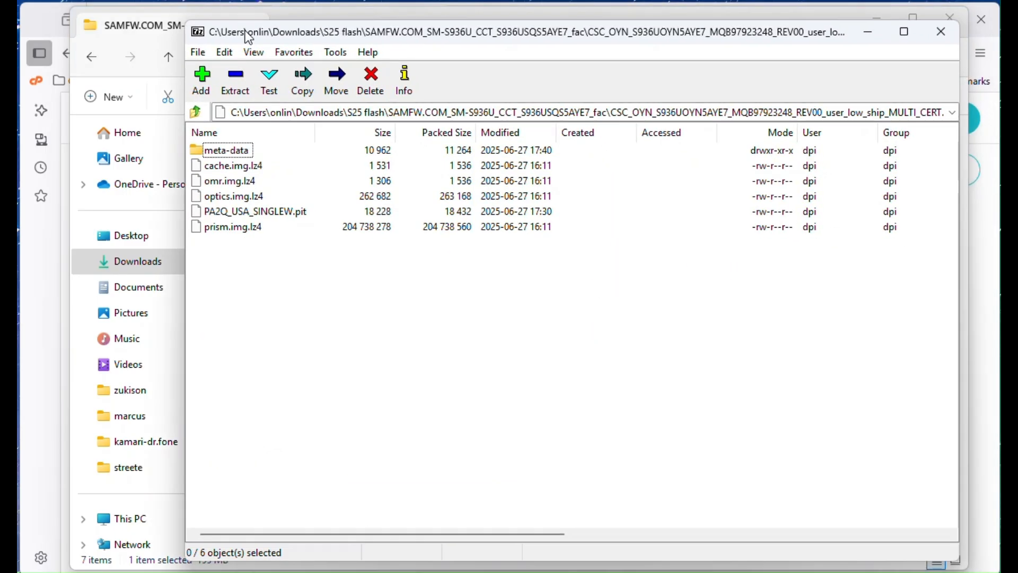
pyautogui.moveTo(296, 210)
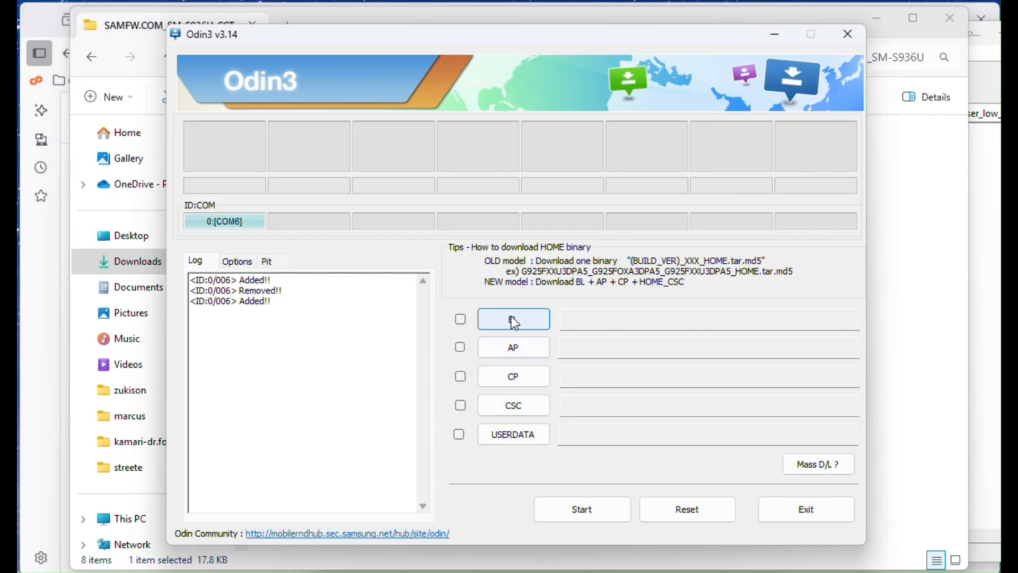
# Step: Load the BL, AP, CP and CSC .tar.md5 files into their Odin3 slots
pyautogui.click(513, 319)
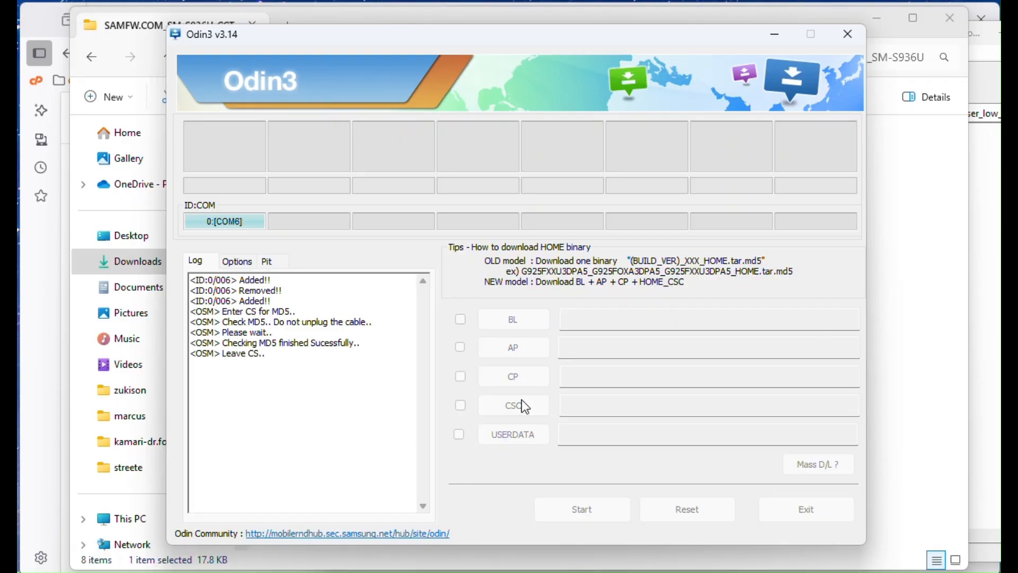
pyautogui.click(512, 405)
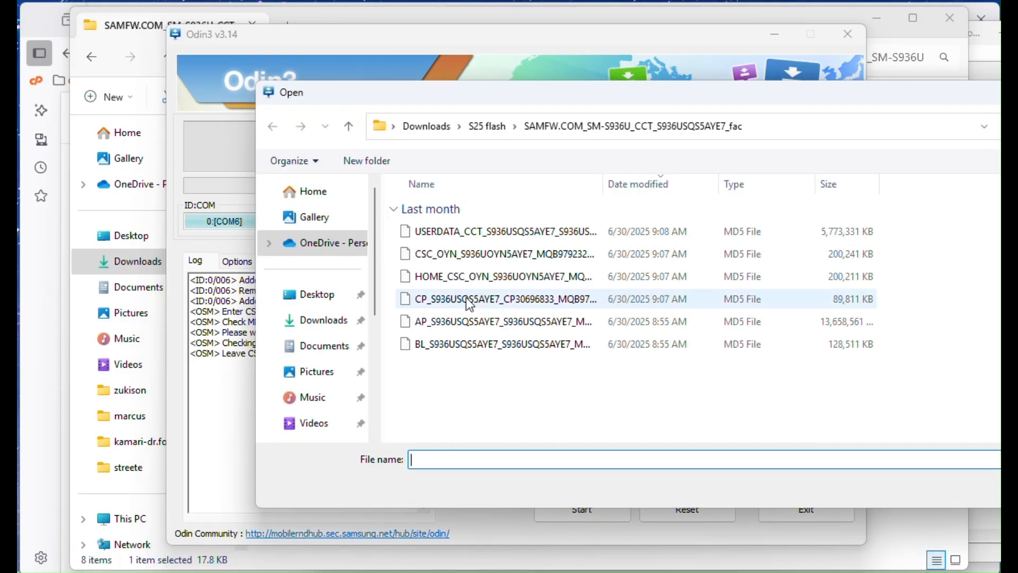
pyautogui.click(505, 254)
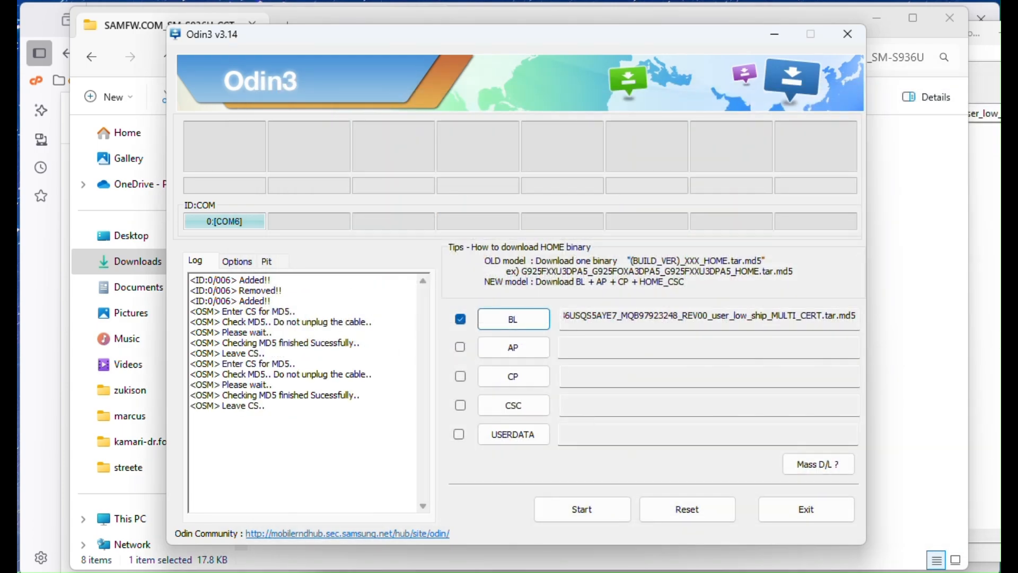
pyautogui.click(461, 405)
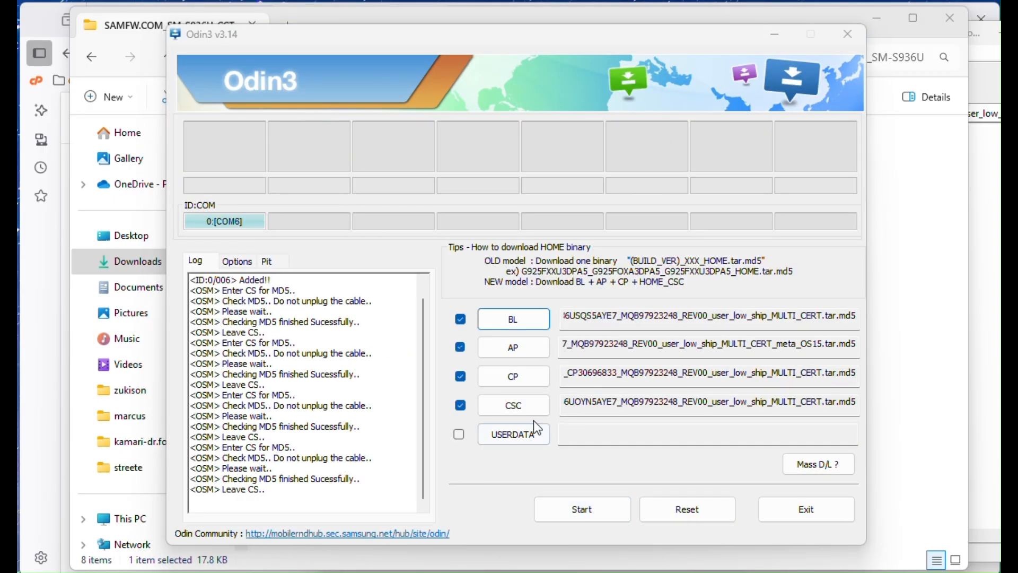
pyautogui.click(513, 434)
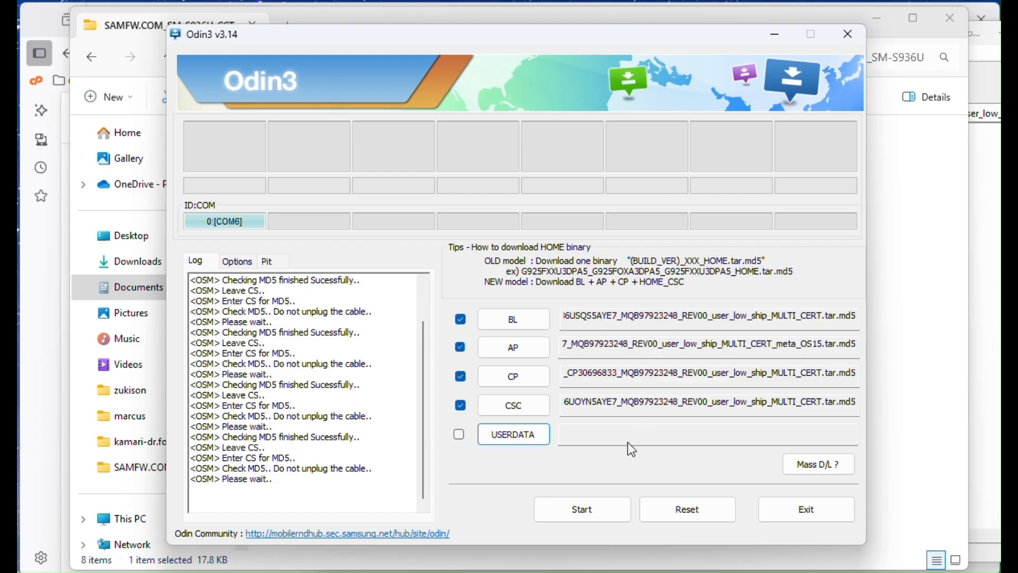
# Step: Enable Re-Partition, load PA2Q_USA_SINGLEW.pit, and start flashing until Odin3 shows PASS
pyautogui.click(237, 260)
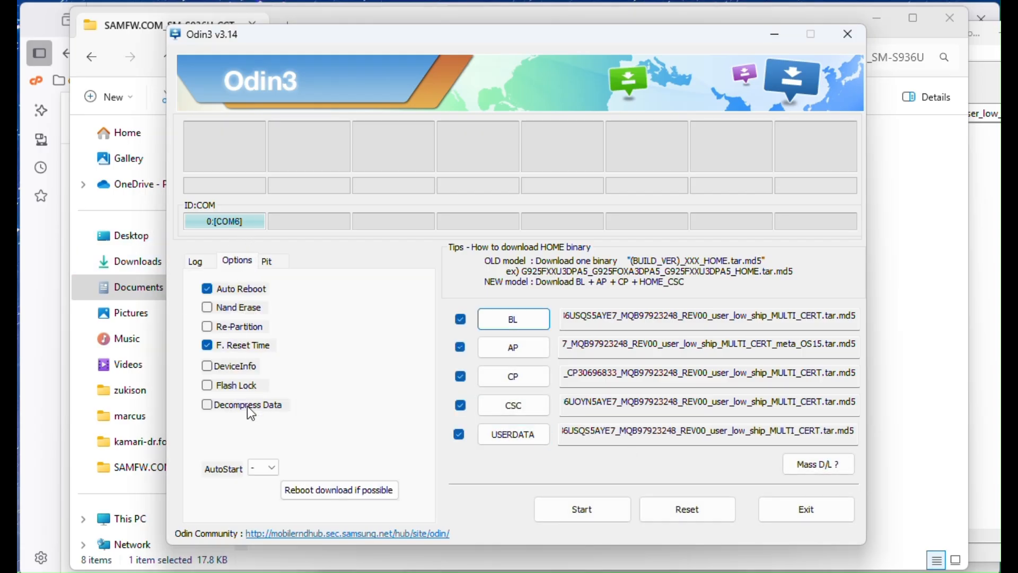
pyautogui.click(207, 326)
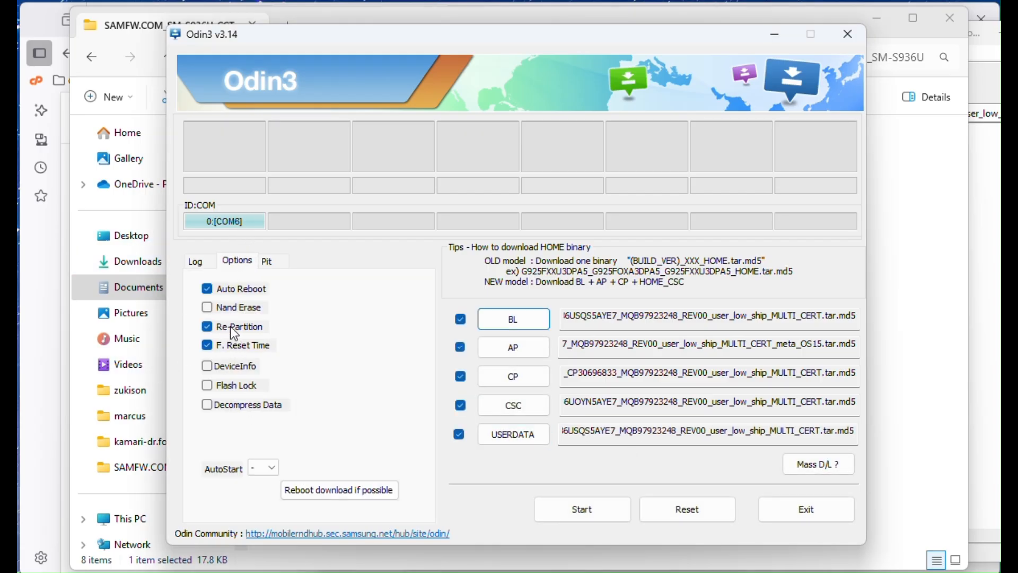
pyautogui.click(265, 260)
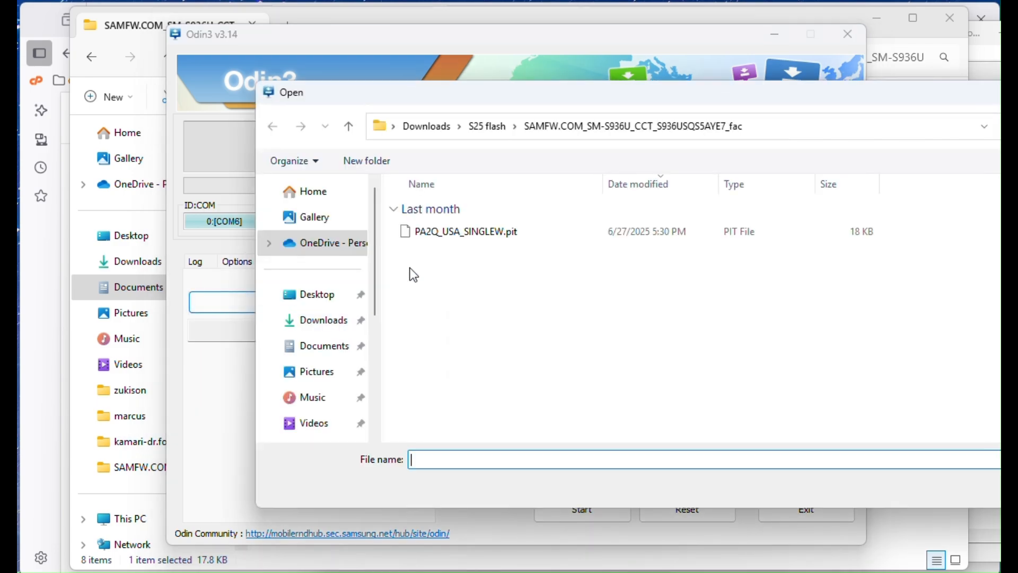
pyautogui.click(465, 232)
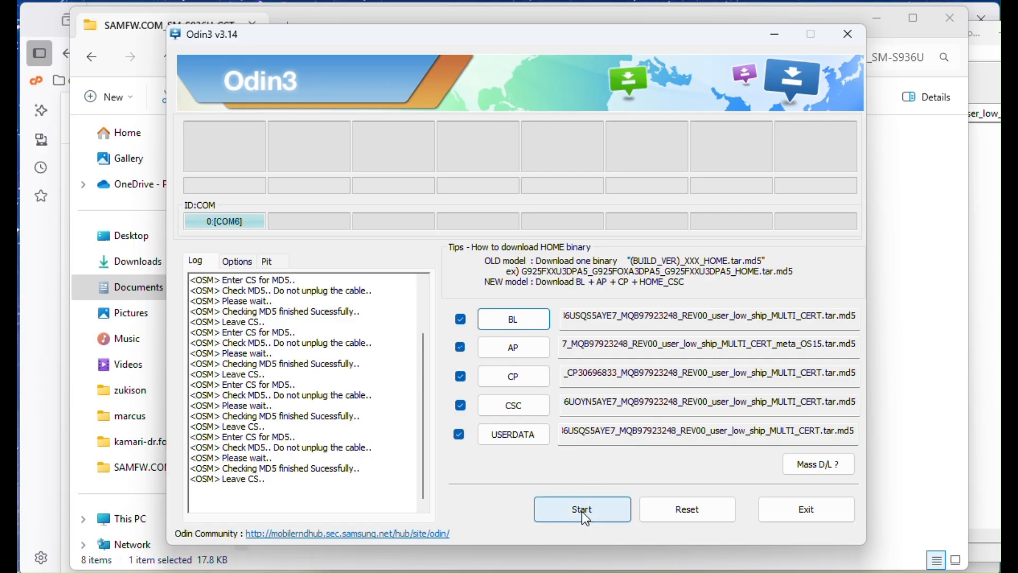
pyautogui.click(581, 509)
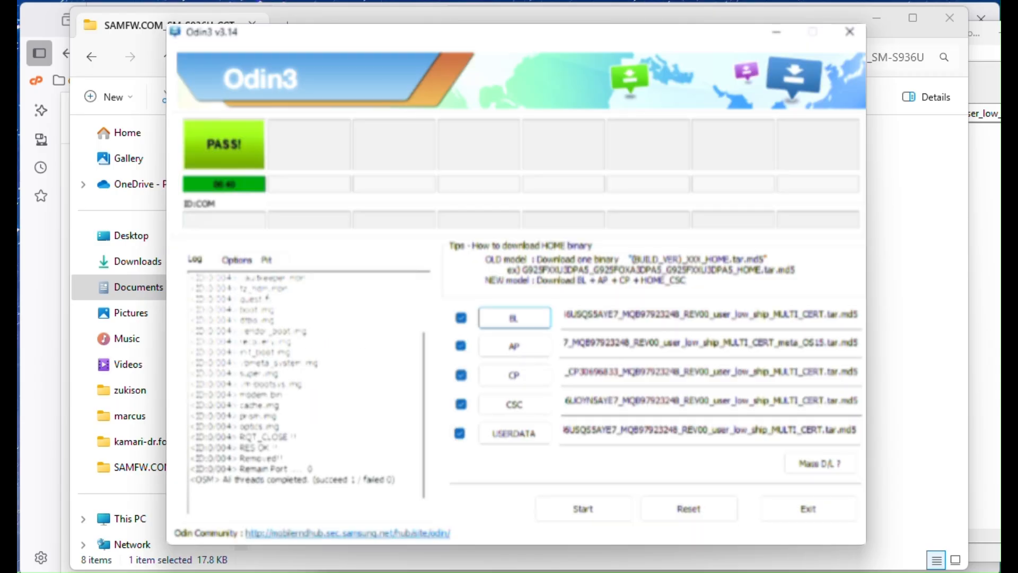